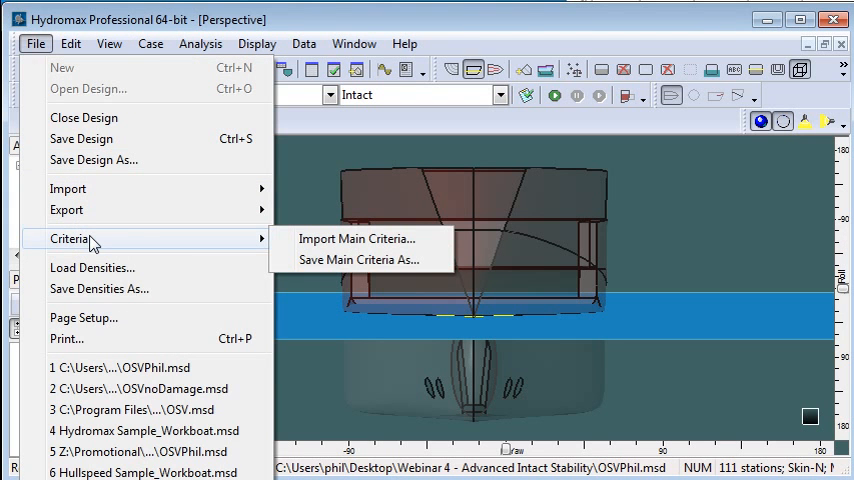
pyautogui.moveTo(320, 260)
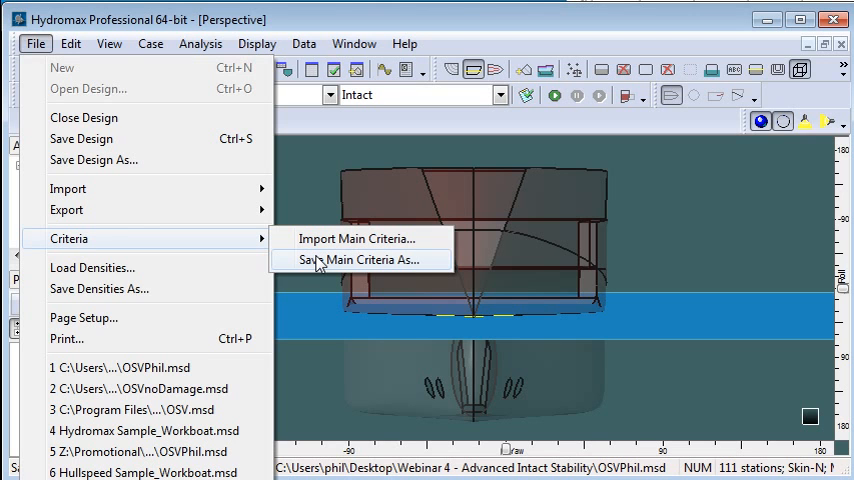
pyautogui.moveTo(358, 238)
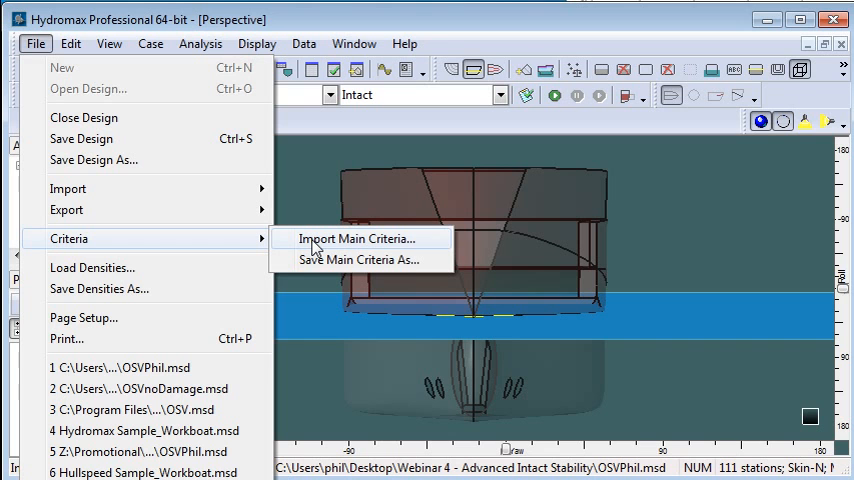
# - Bring up the Criteria List window and expand the IMO library toward the MSC 267(85) general criteria
pyautogui.click(354, 44)
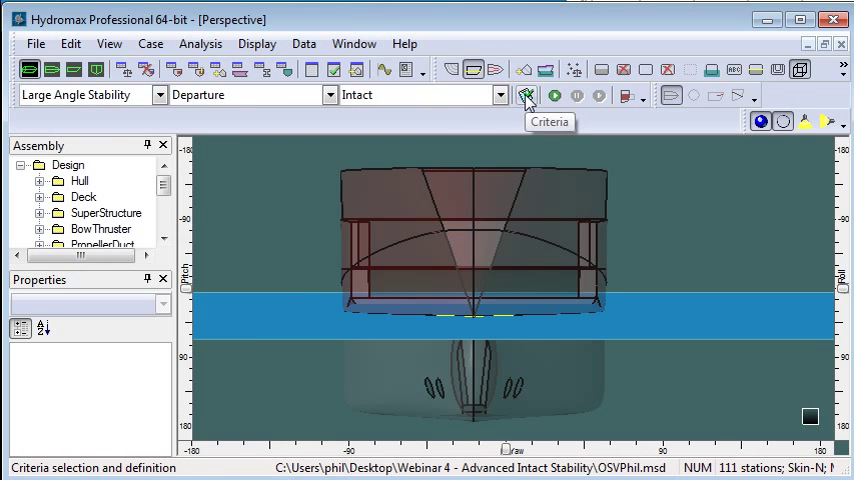
pyautogui.click(524, 96)
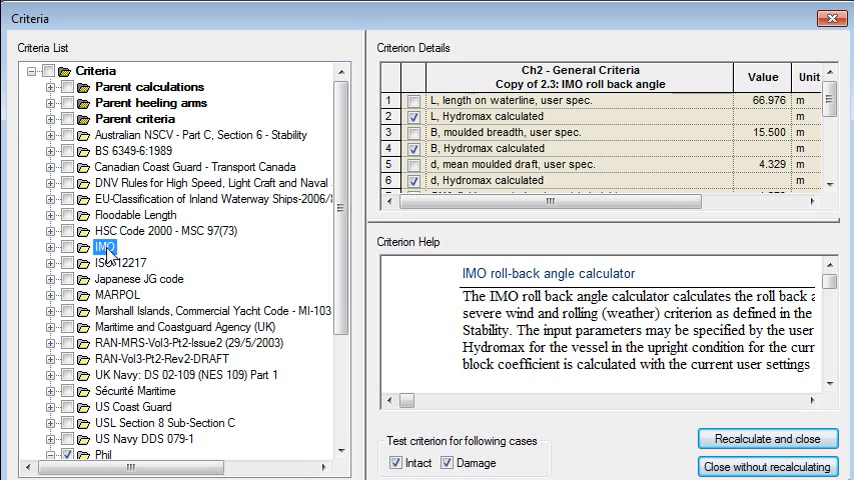
pyautogui.click(104, 246)
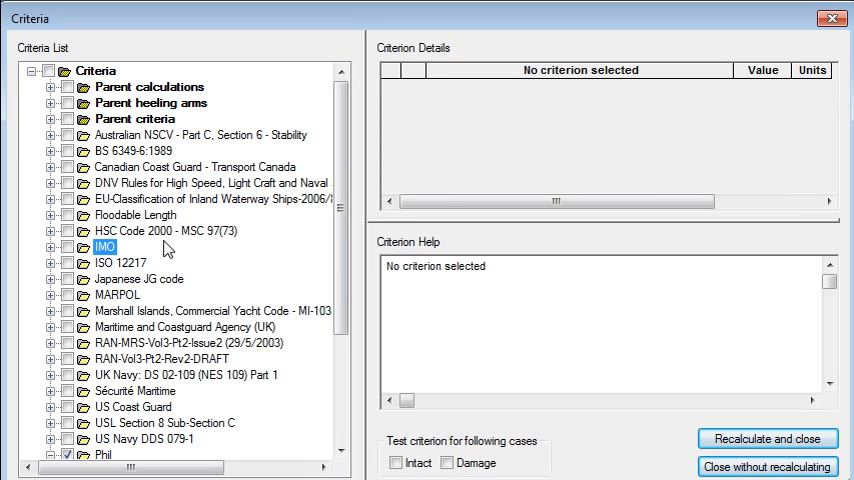
pyautogui.click(52, 246)
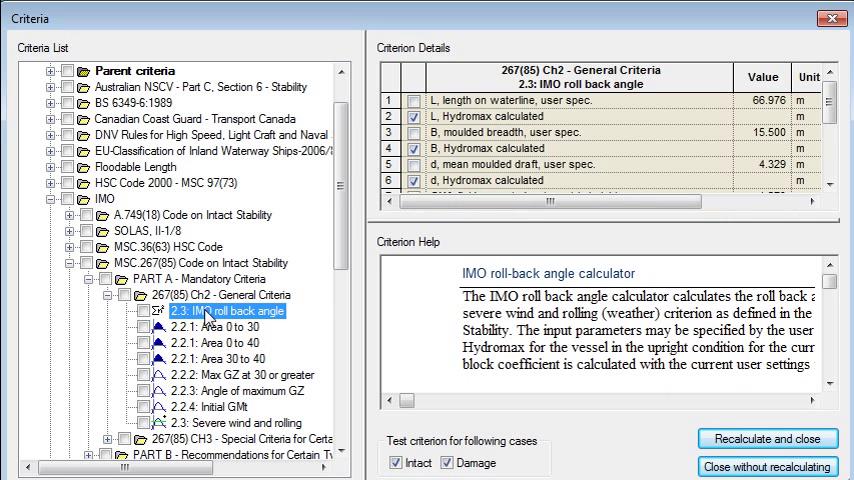
pyautogui.moveTo(316, 240)
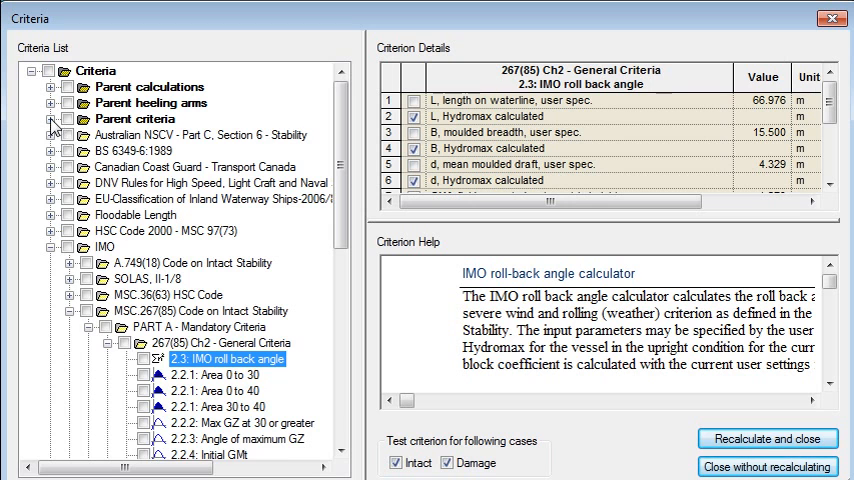
# - Inspect the Parent criteria, Heeling arm criteria (xRef) and Parent heeling arms branches, then fold them back
pyautogui.click(52, 120)
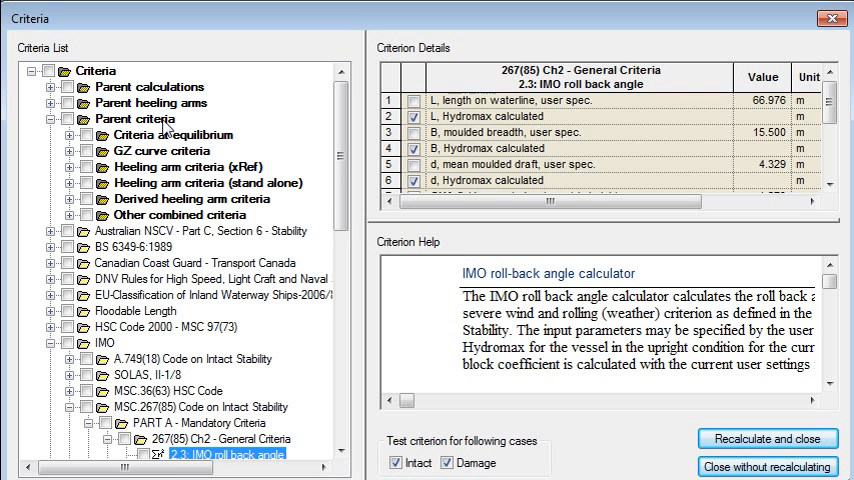
pyautogui.moveTo(228, 144)
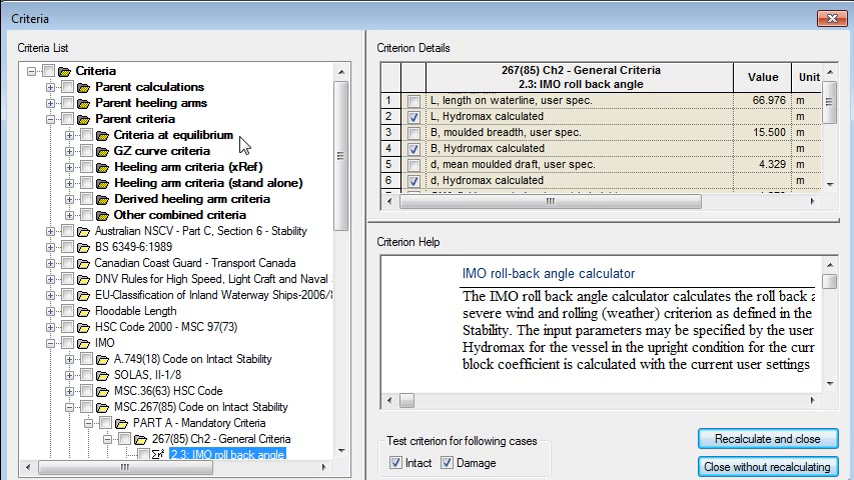
pyautogui.click(164, 136)
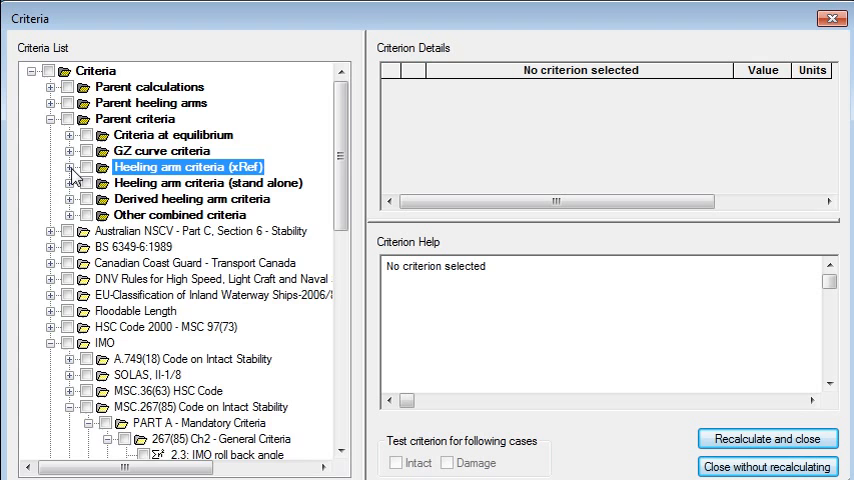
pyautogui.click(76, 166)
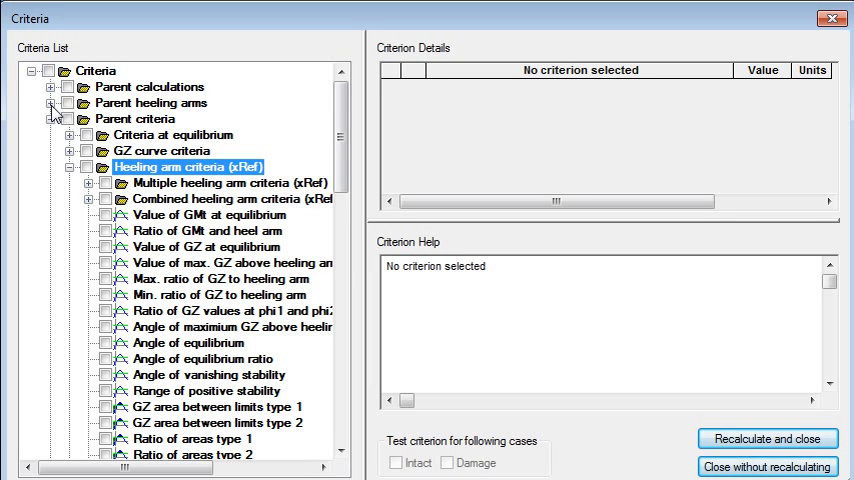
pyautogui.click(54, 102)
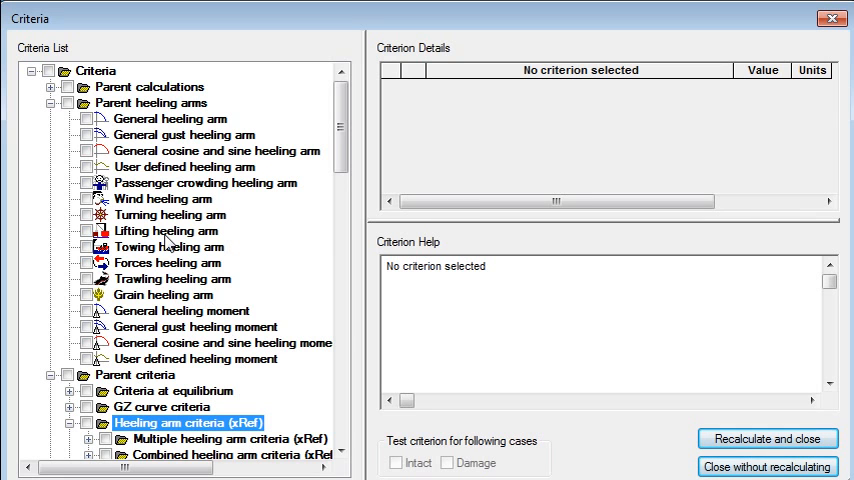
pyautogui.moveTo(144, 264)
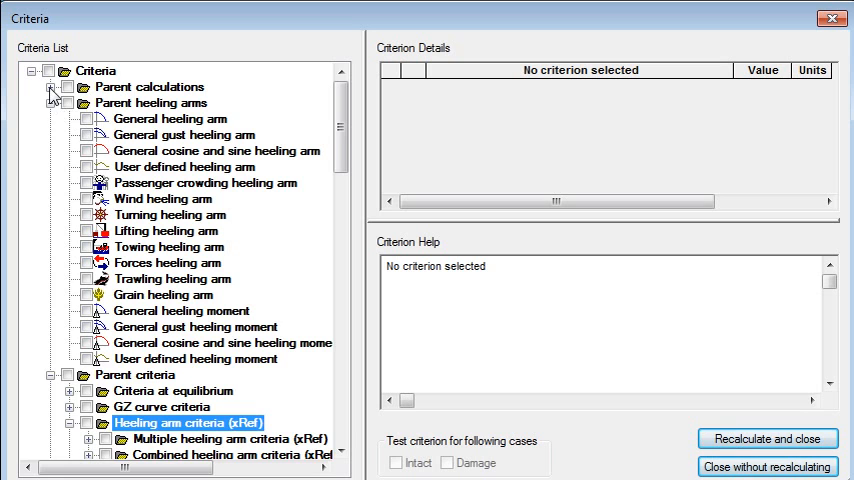
pyautogui.click(52, 86)
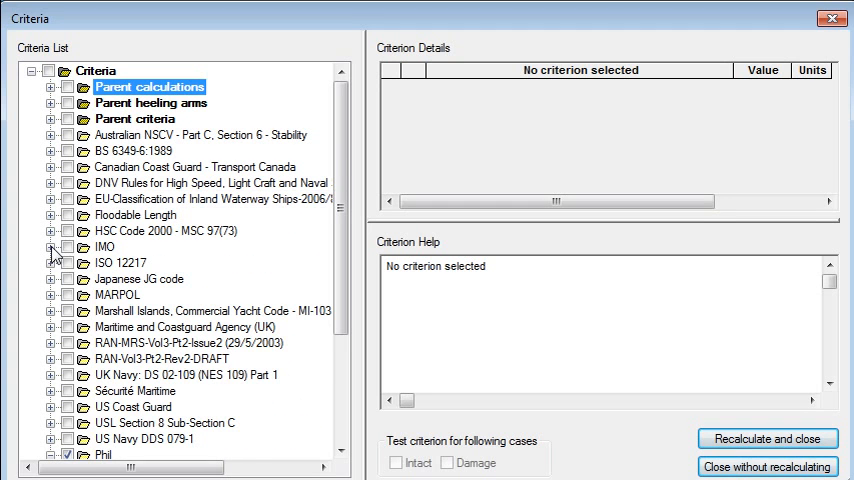
# - Add a new criteria group under the Criteria root named Project123 and prepare to paste the copied 267(85) Ch2 criteria into it
pyautogui.click(96, 72)
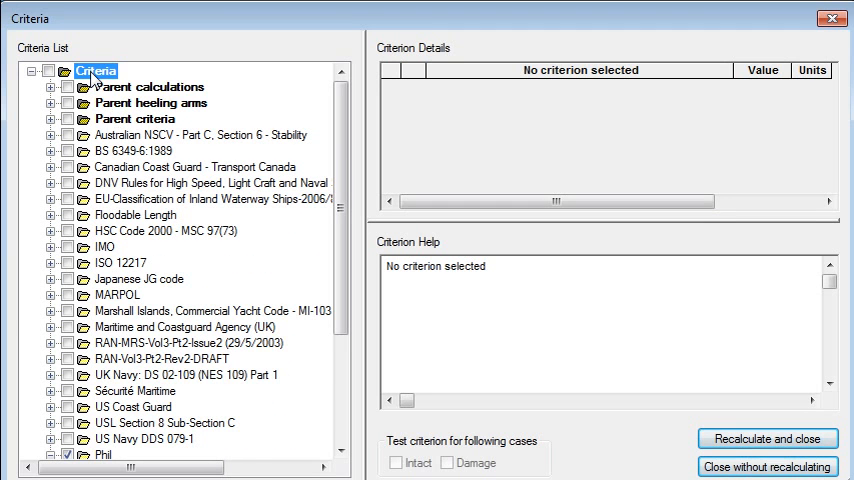
pyautogui.rightClick(96, 72)
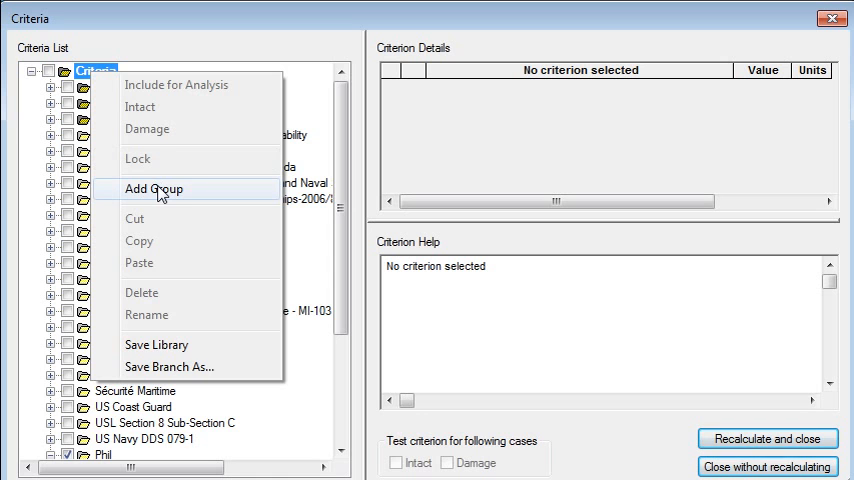
pyautogui.click(162, 188)
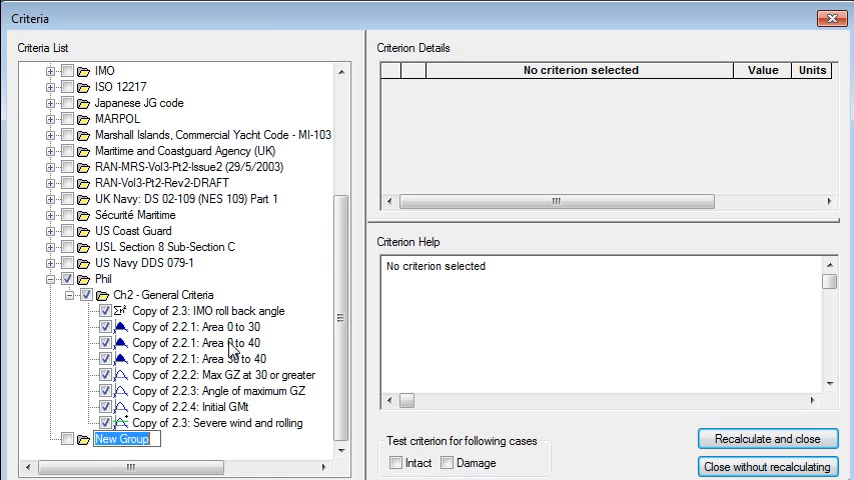
pyautogui.write('Project')
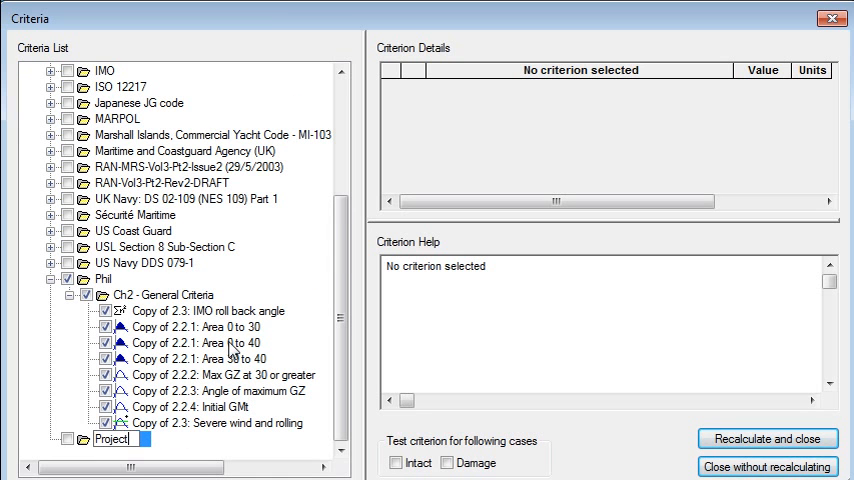
pyautogui.write('123')
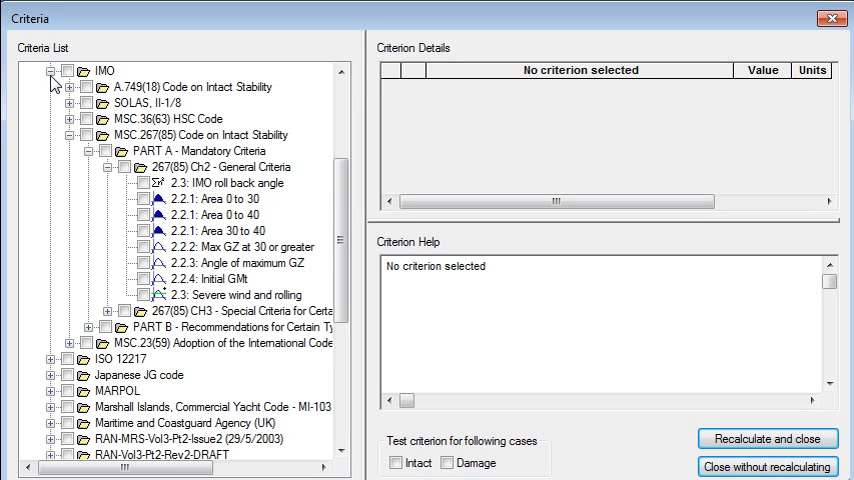
pyautogui.moveTo(108, 192)
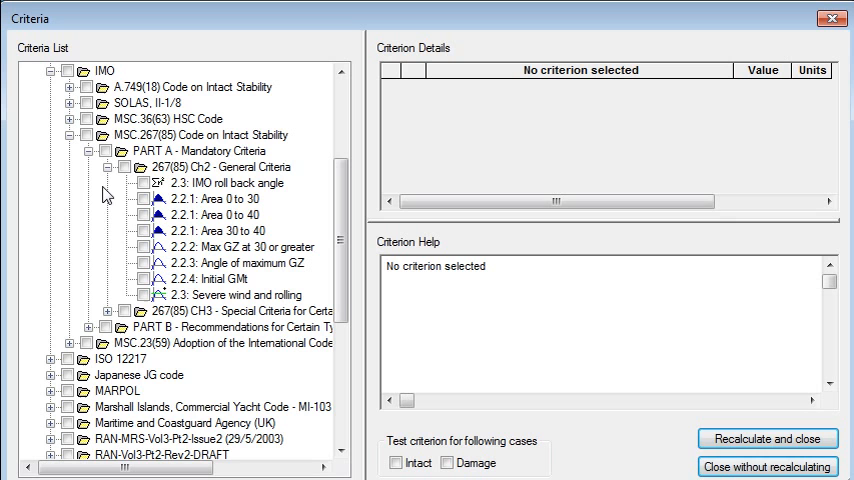
pyautogui.moveTo(150, 180)
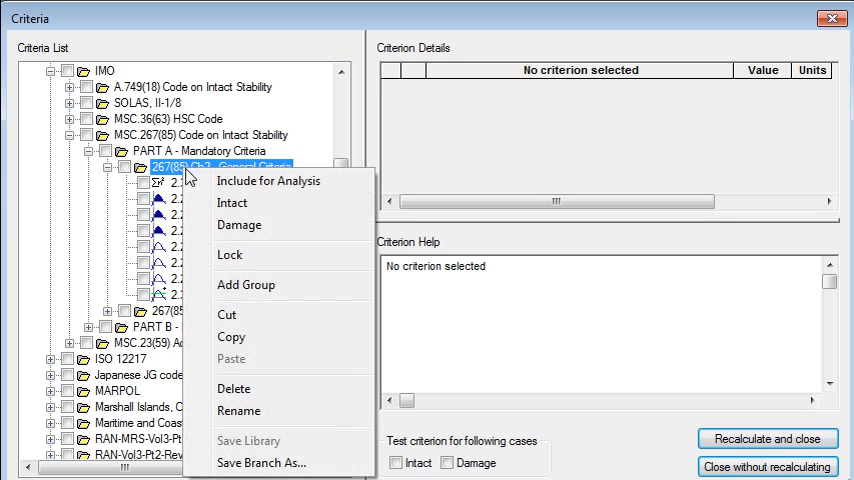
pyautogui.moveTo(244, 338)
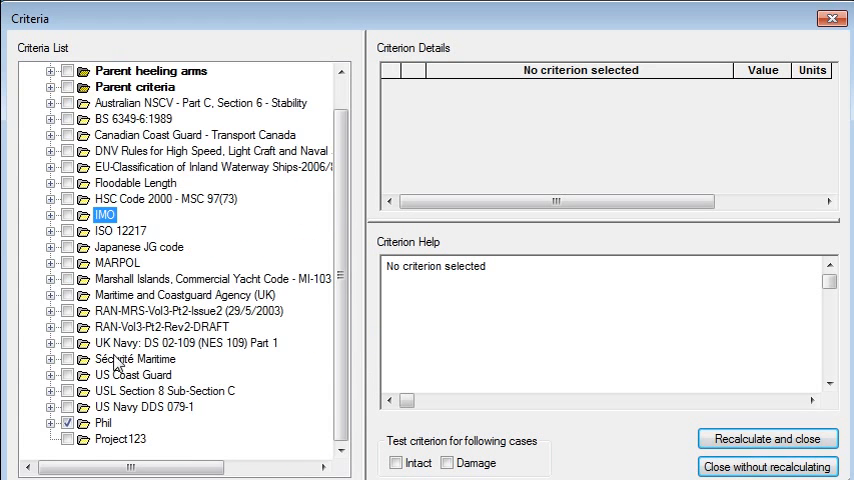
pyautogui.rightClick(120, 438)
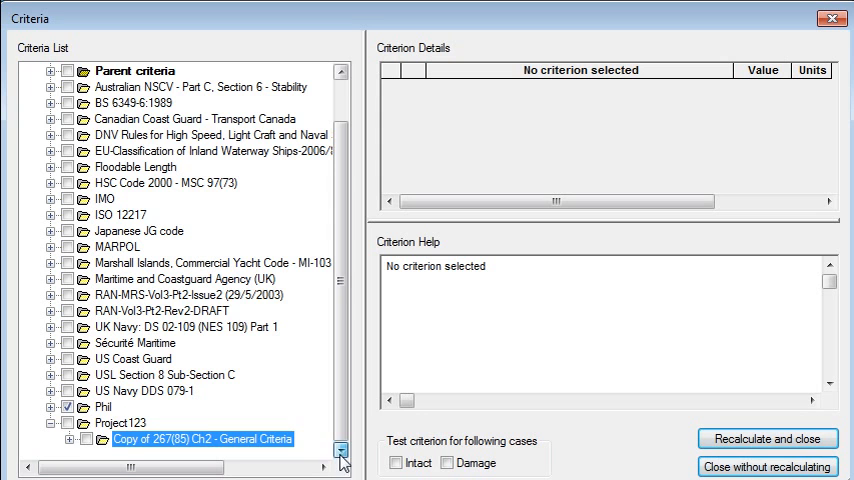
# - Expand the copied general criteria in Project123 and edit the roll back angle keel area value
pyautogui.click(62, 436)
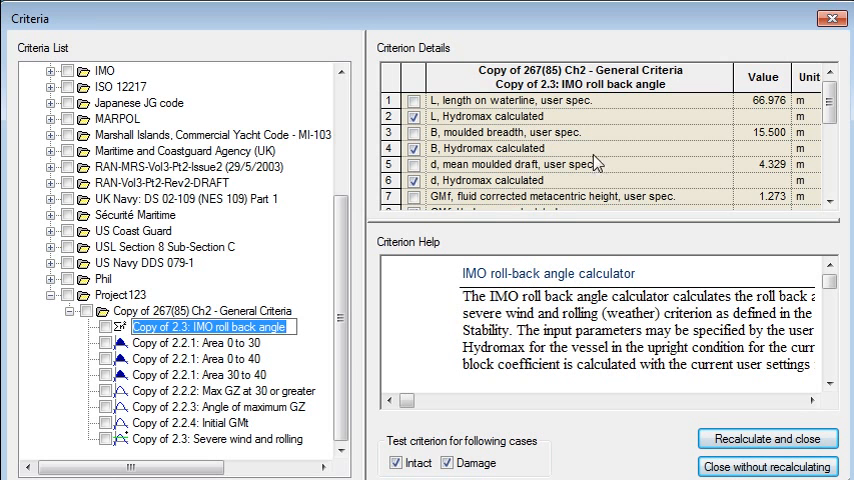
pyautogui.click(832, 204)
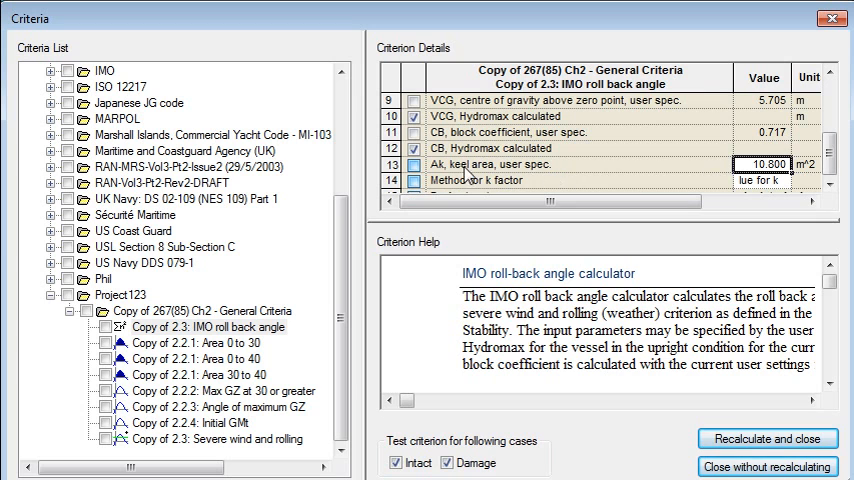
pyautogui.write('12')
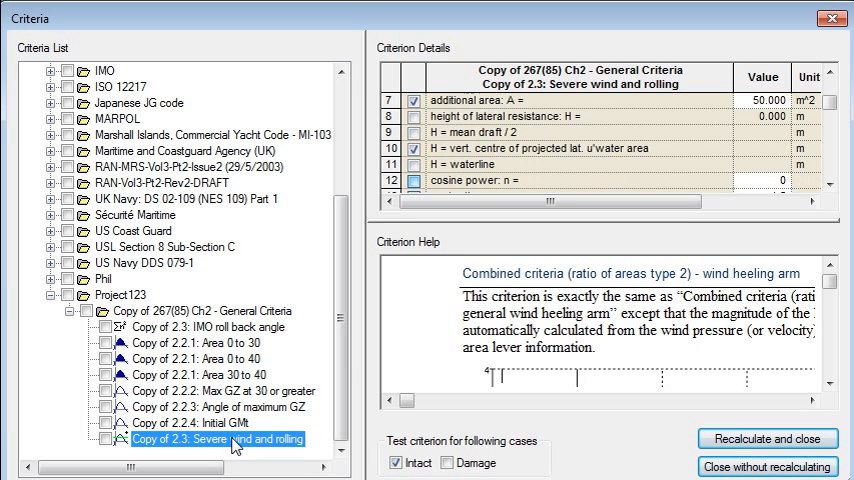
pyautogui.moveTo(802, 182)
pyautogui.write('7')
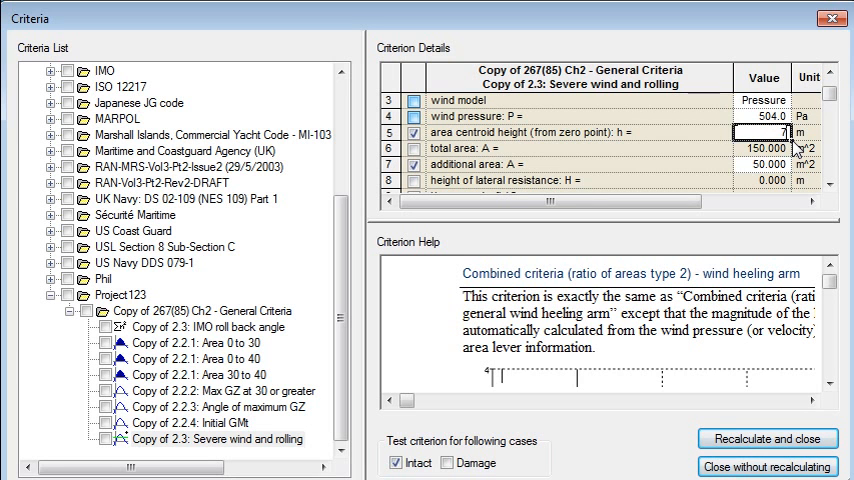
# - Confirm the severe wind and rolling total area A of 150
pyautogui.click(762, 156)
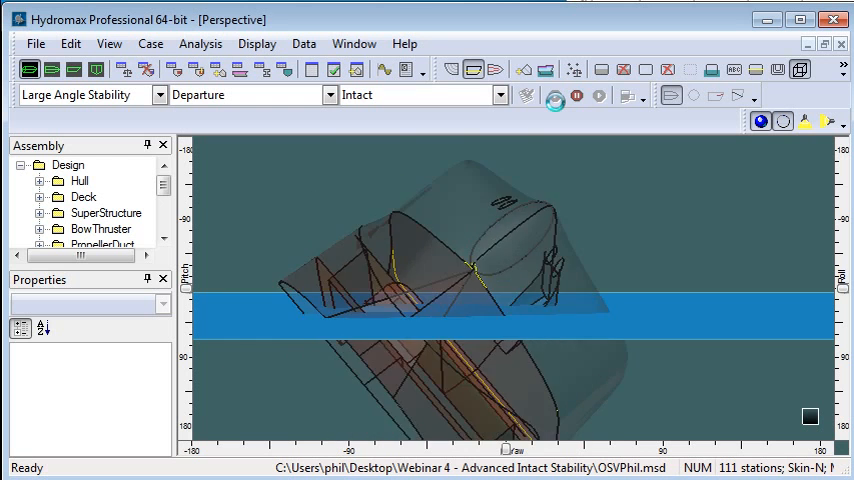
# - Run the large angle stability analysis and check the copied Area 0 to 30 criterion shows Pass in the Criteria results
pyautogui.click(550, 100)
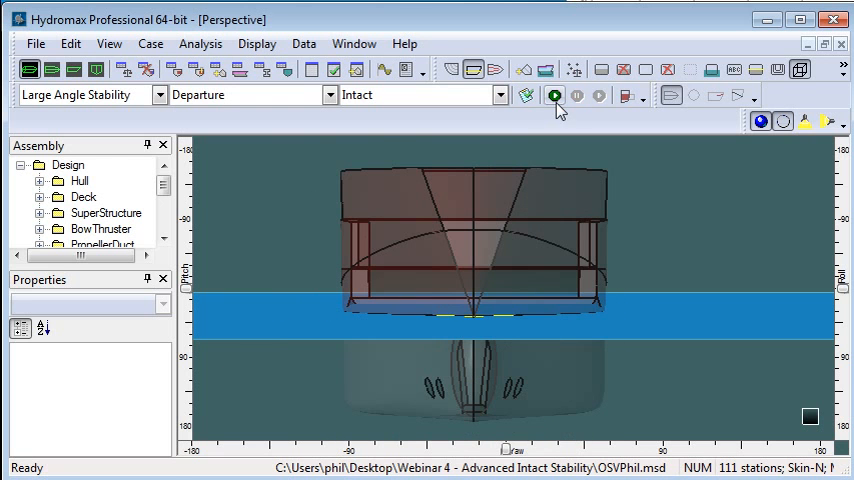
pyautogui.moveTo(332, 70)
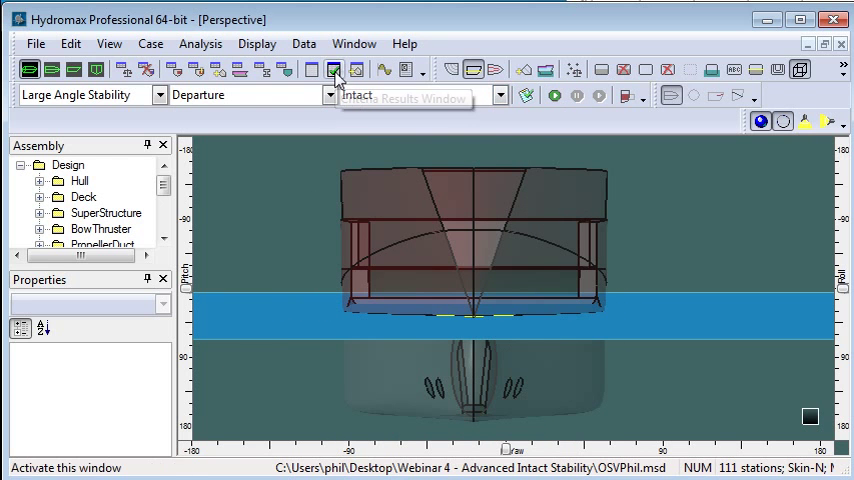
pyautogui.click(332, 70)
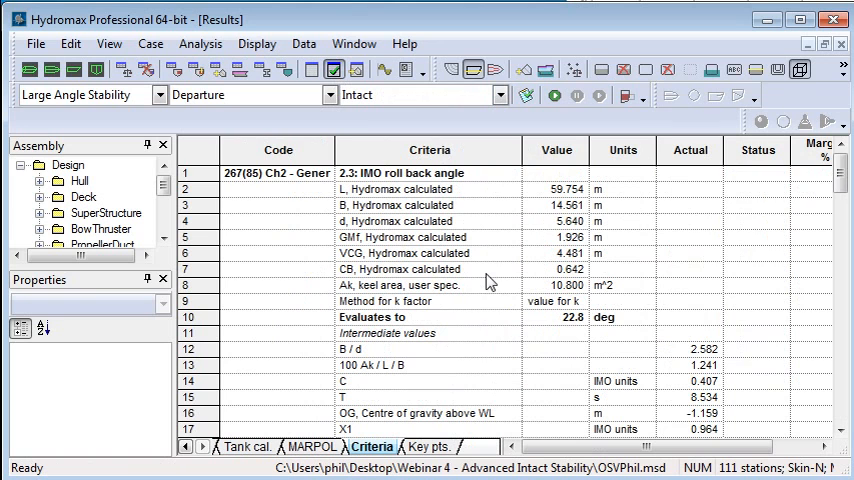
pyautogui.moveTo(500, 338)
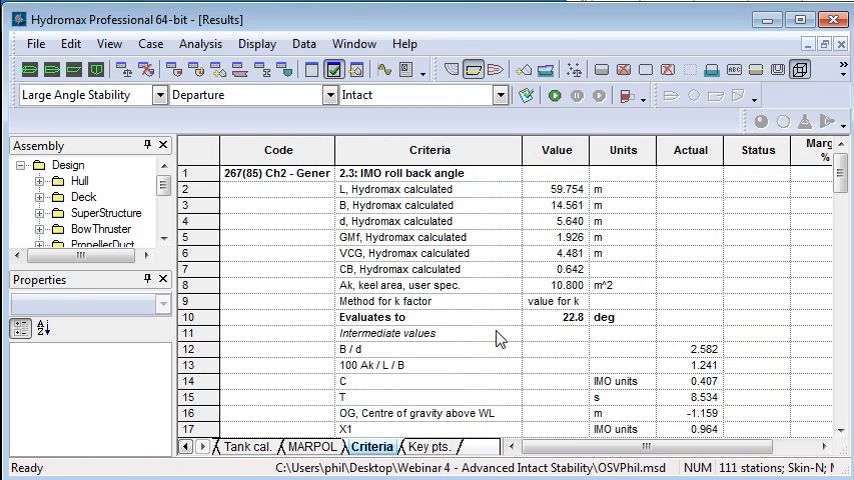
pyautogui.moveTo(588, 324)
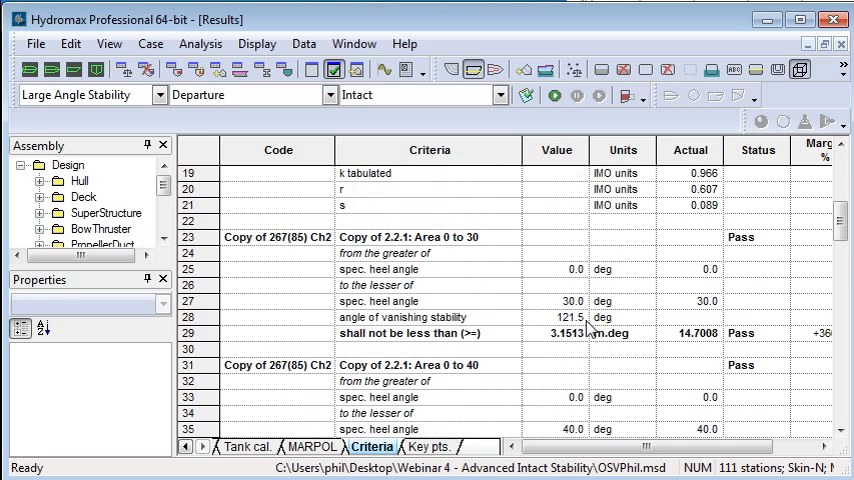
pyautogui.click(428, 236)
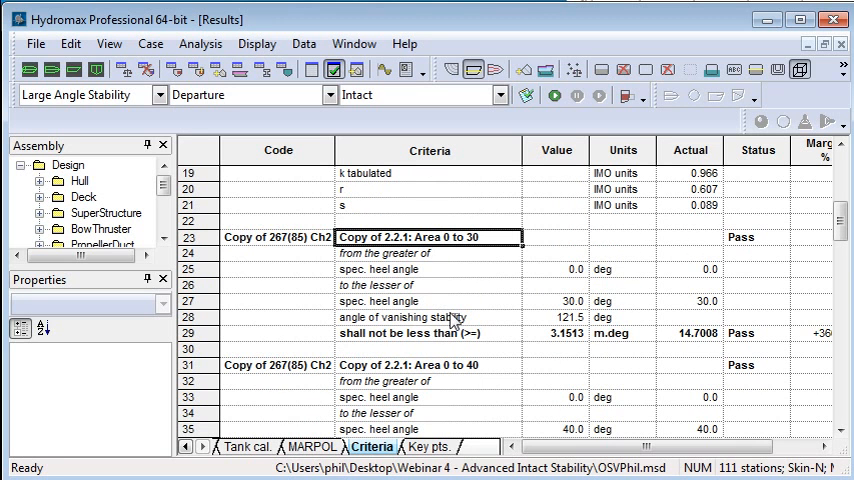
pyautogui.moveTo(762, 340)
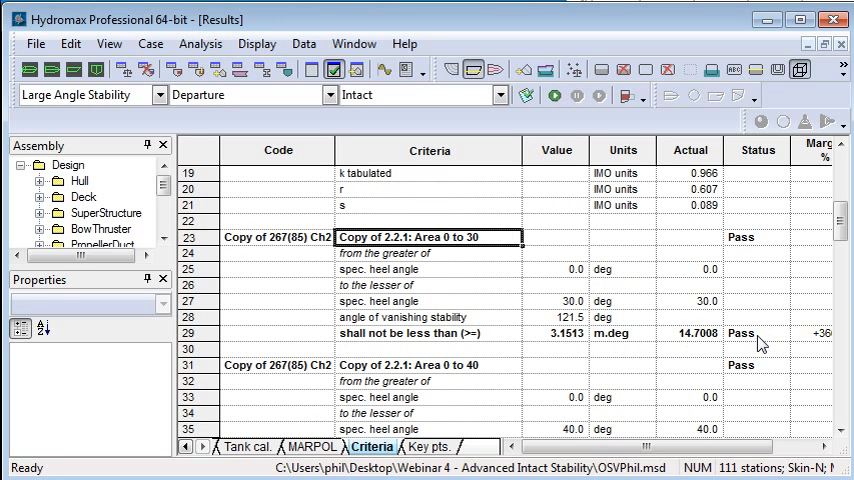